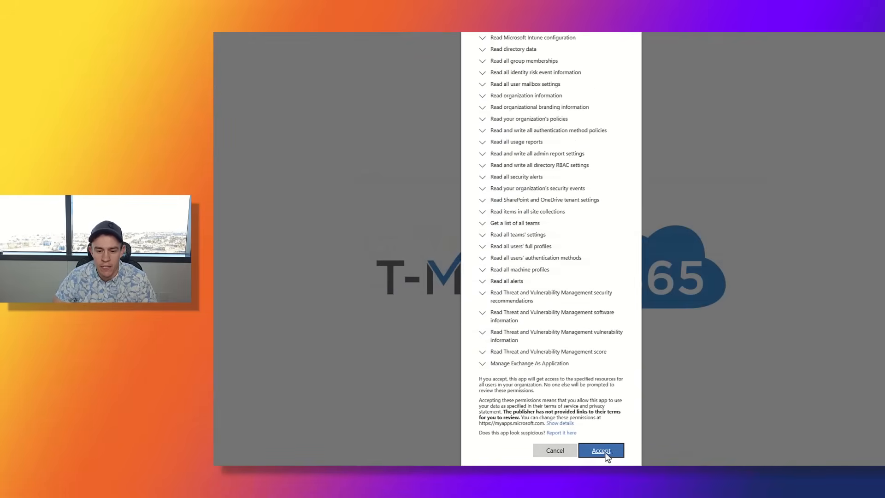
Accept the organization-wide read permissions requested by the CloudCapsule assessment app.
{"action": "left_click", "coordinate": [600, 450]}
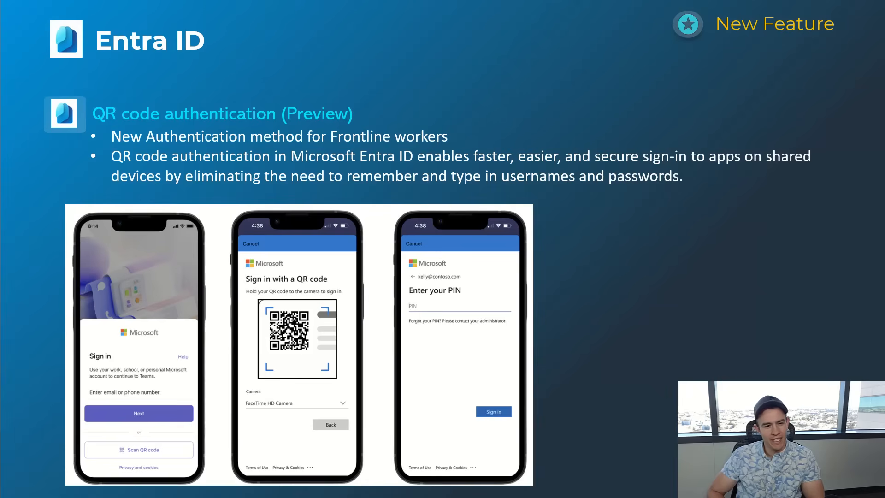
{"action": "key", "text": "right"}
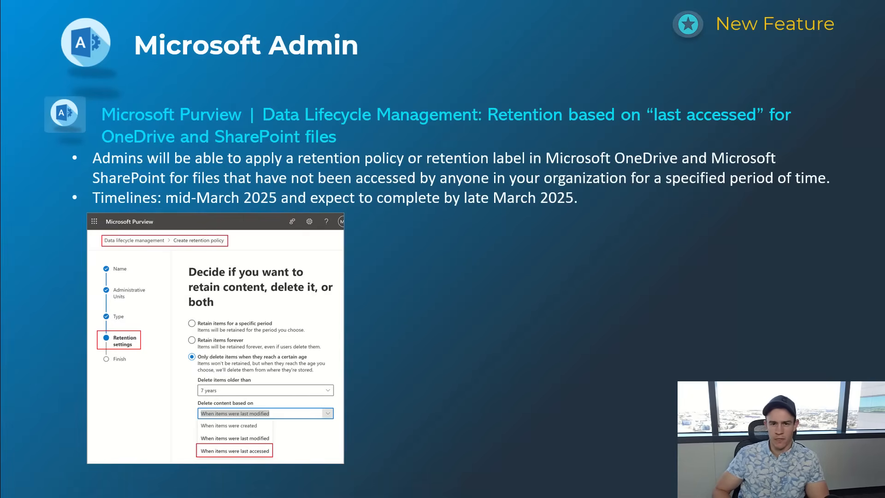